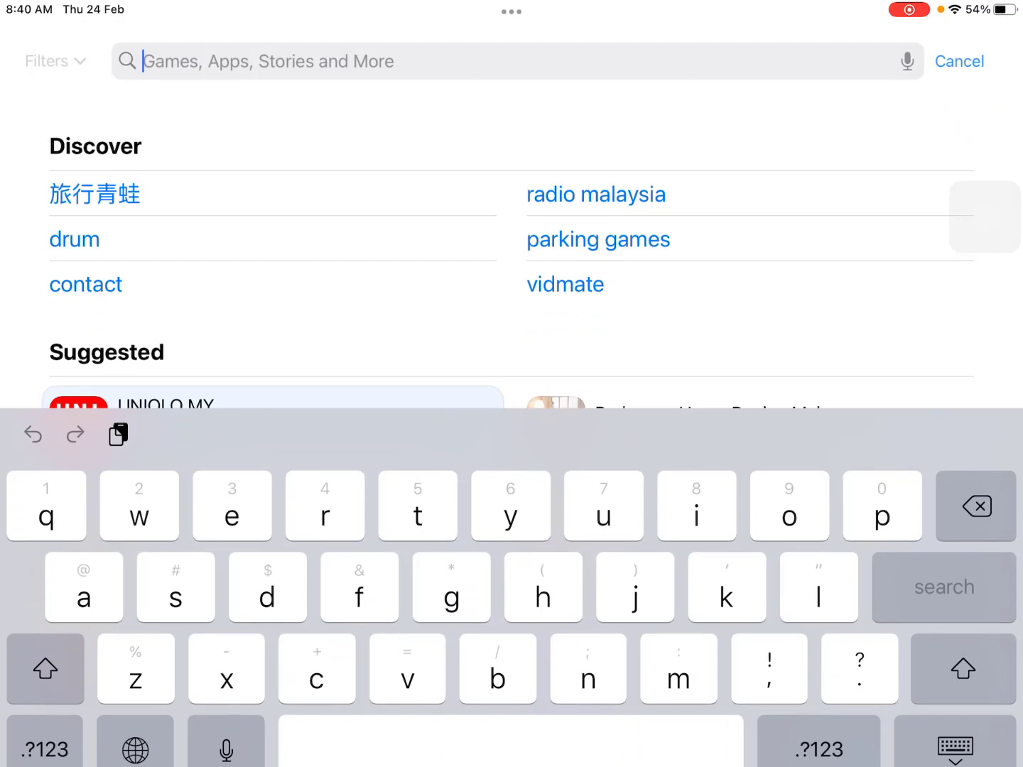
- Search the App Store for 'remote desktop' and launch Microsoft Remote Desktop from the results
text(re)
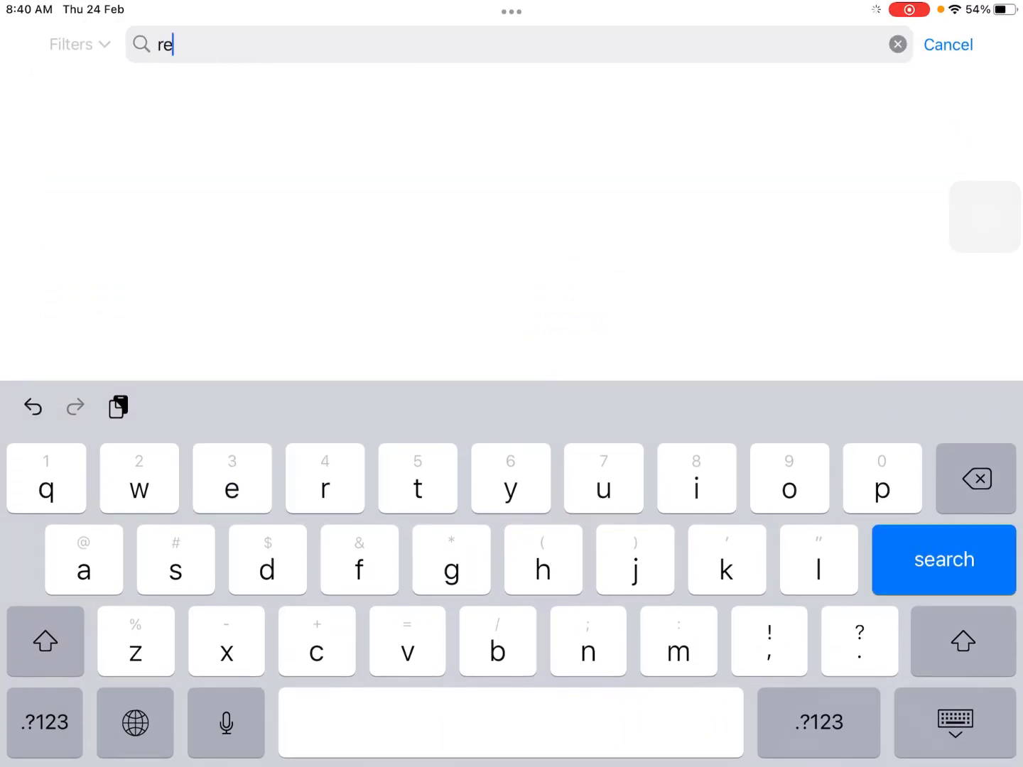
text(mote)
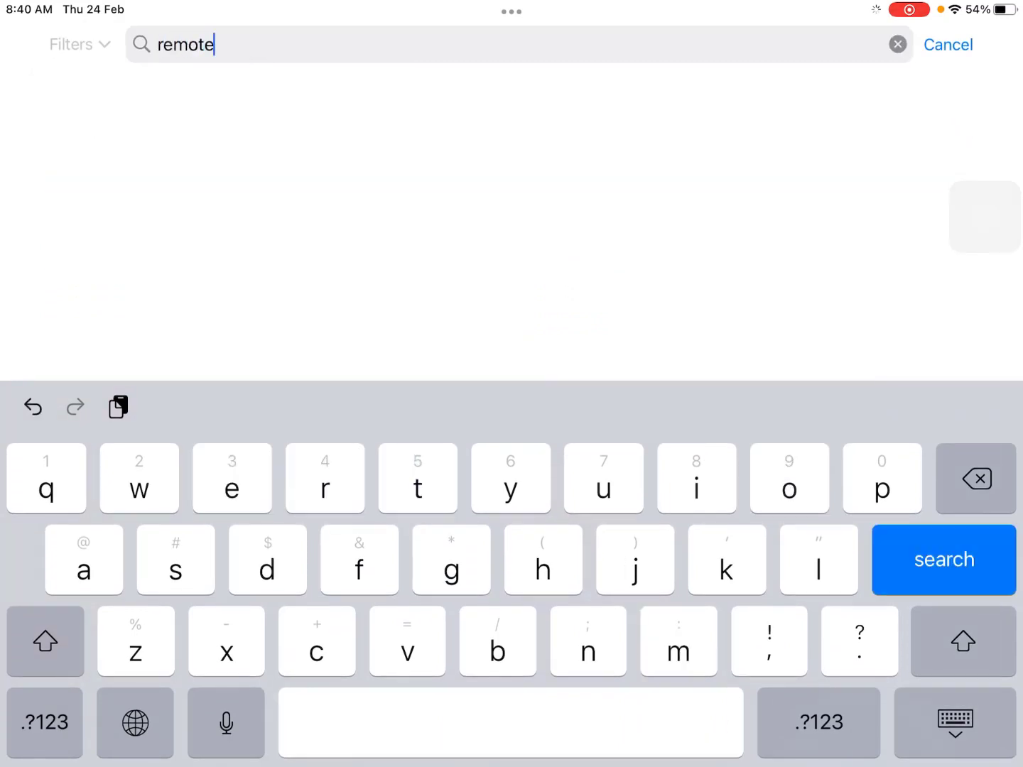
text(desktop)
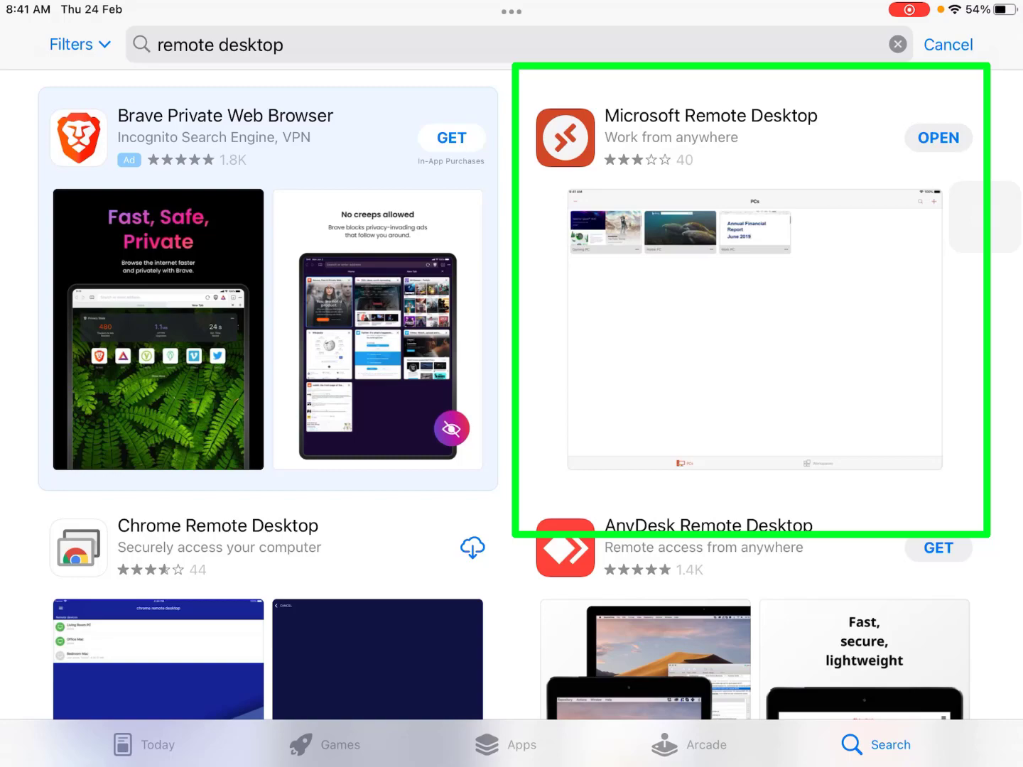
click(938, 138)
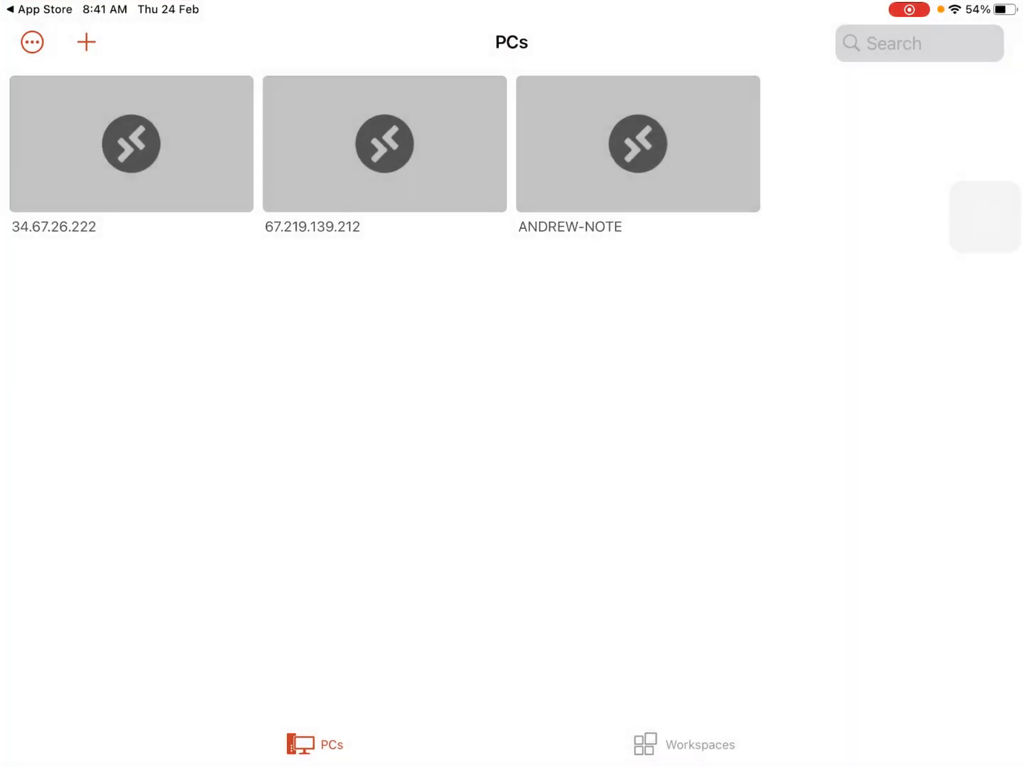
- Add and save a new PC connection named 67.219.139.212
click(87, 42)
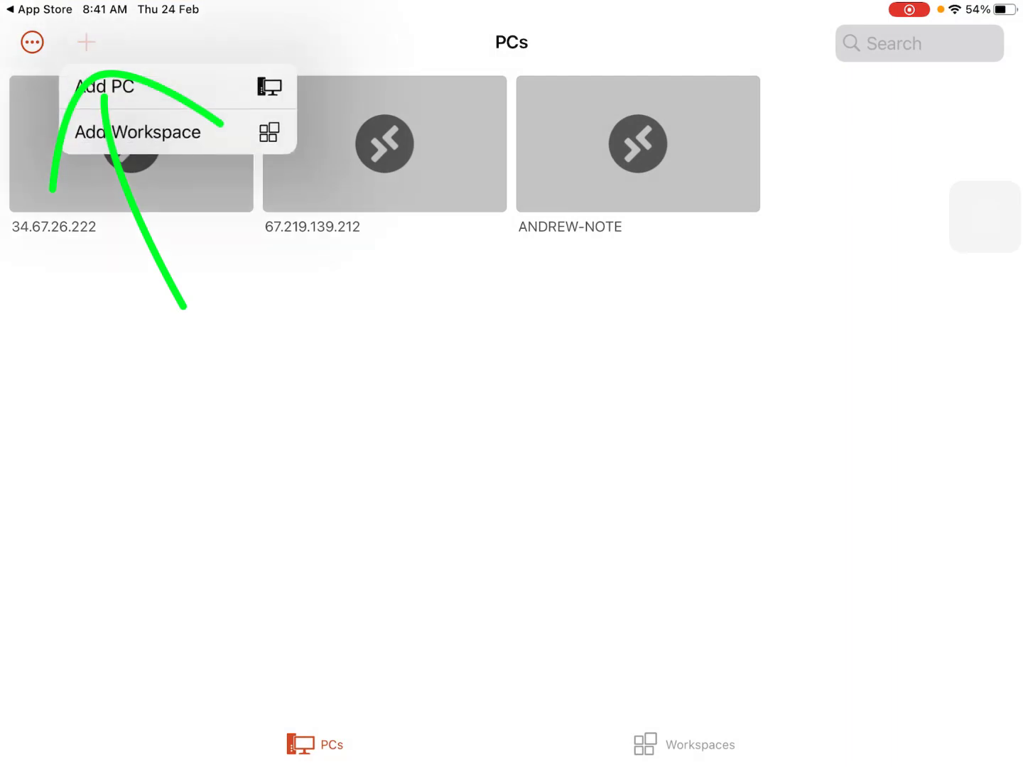
click(105, 87)
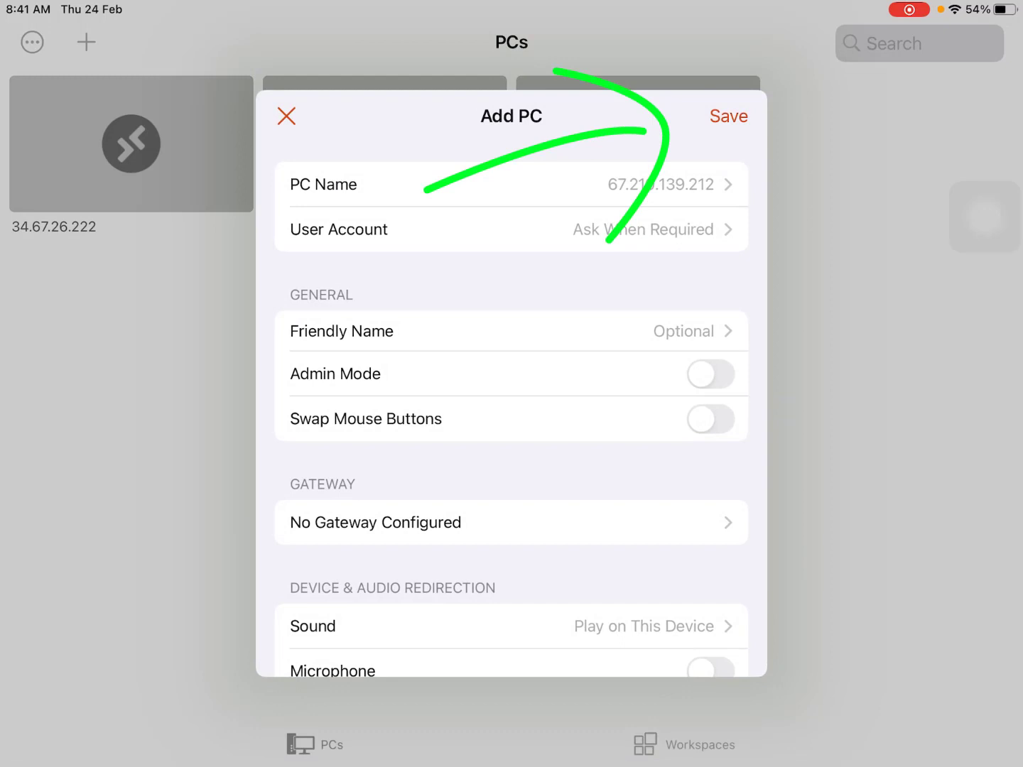
click(727, 117)
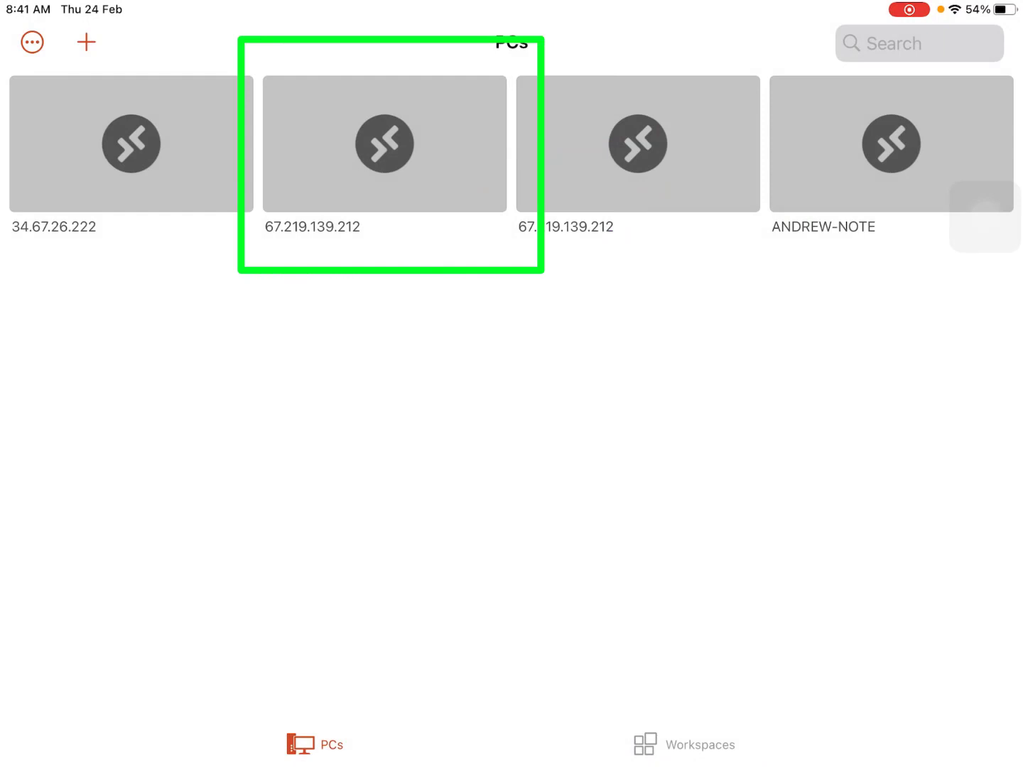
- Connect to 67.219.139.212 with the user account 'explorer'
click(383, 142)
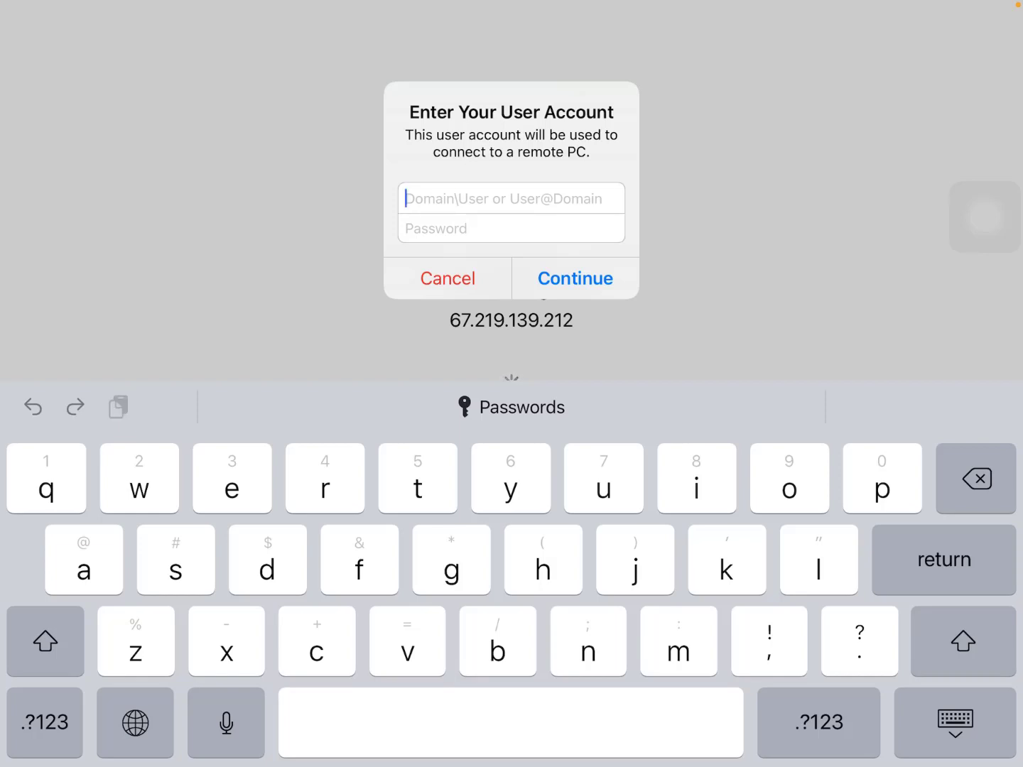
text(explorer)
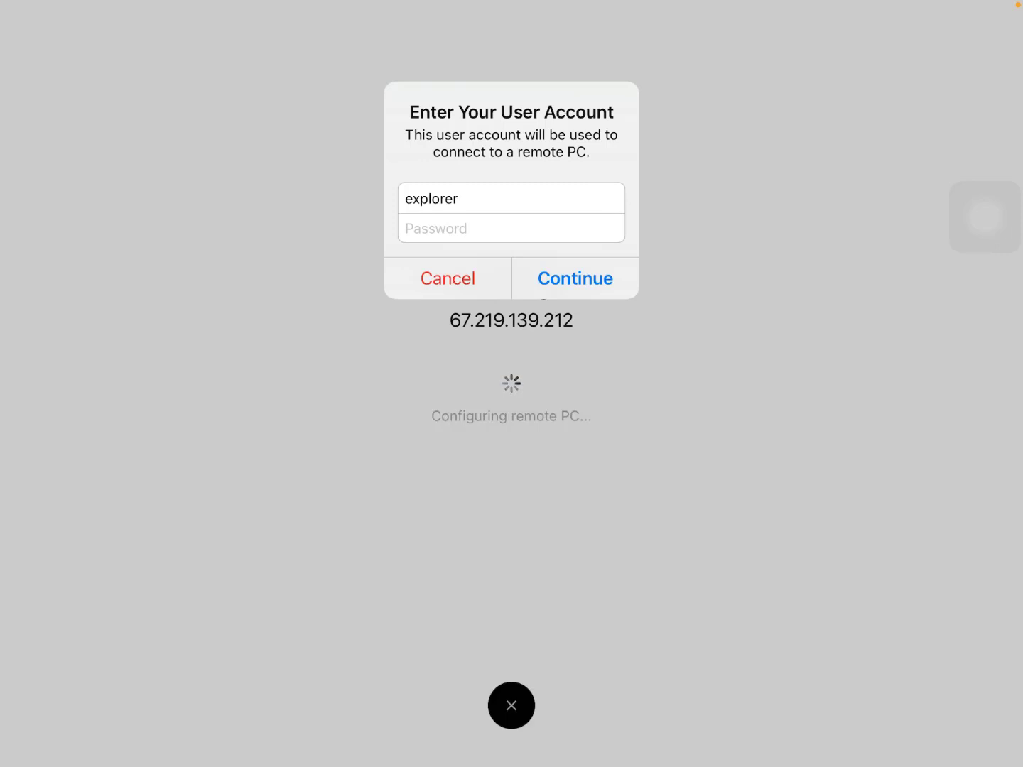
click(574, 279)
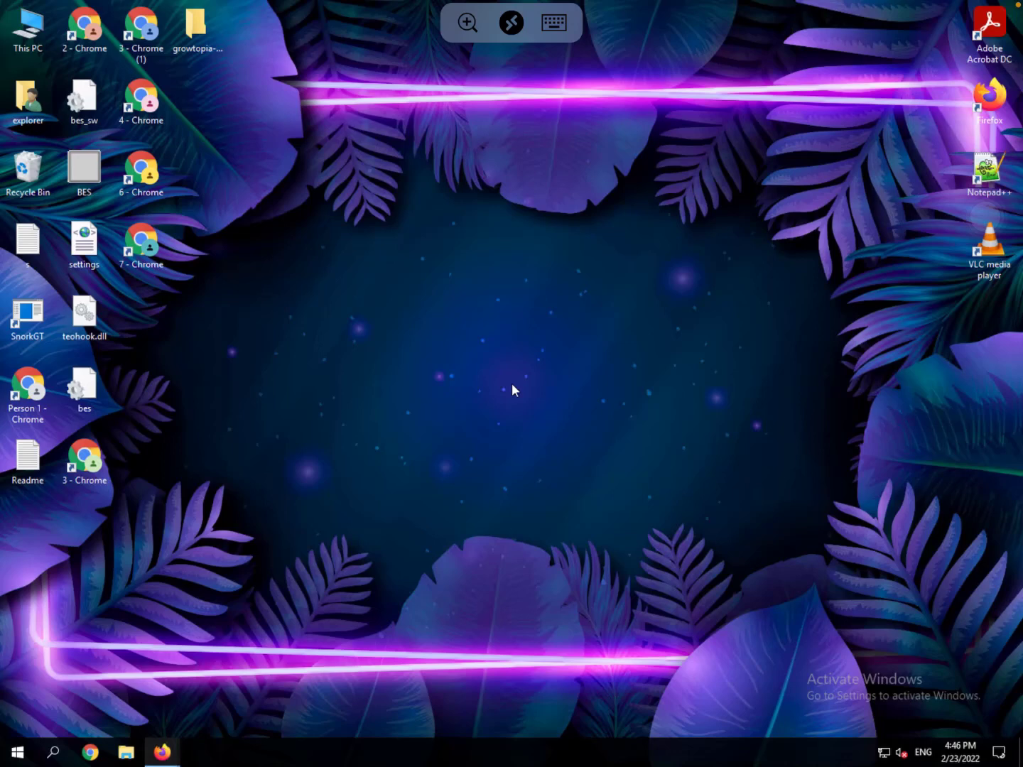
mouse_move(487, 320)
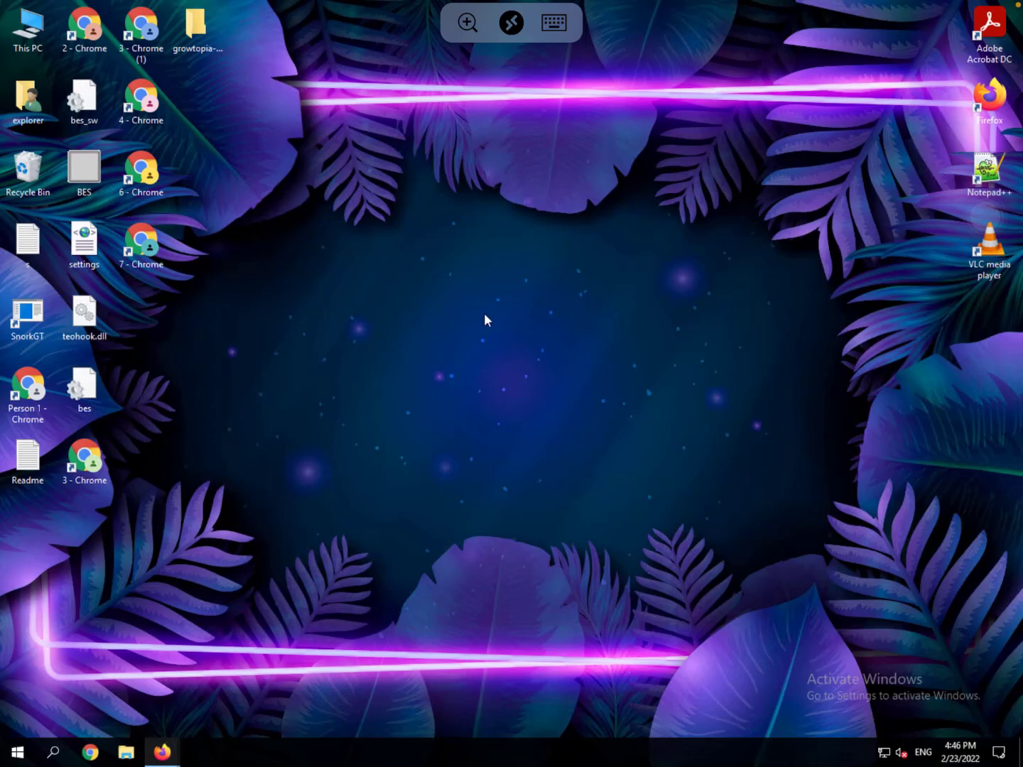
mouse_move(348, 411)
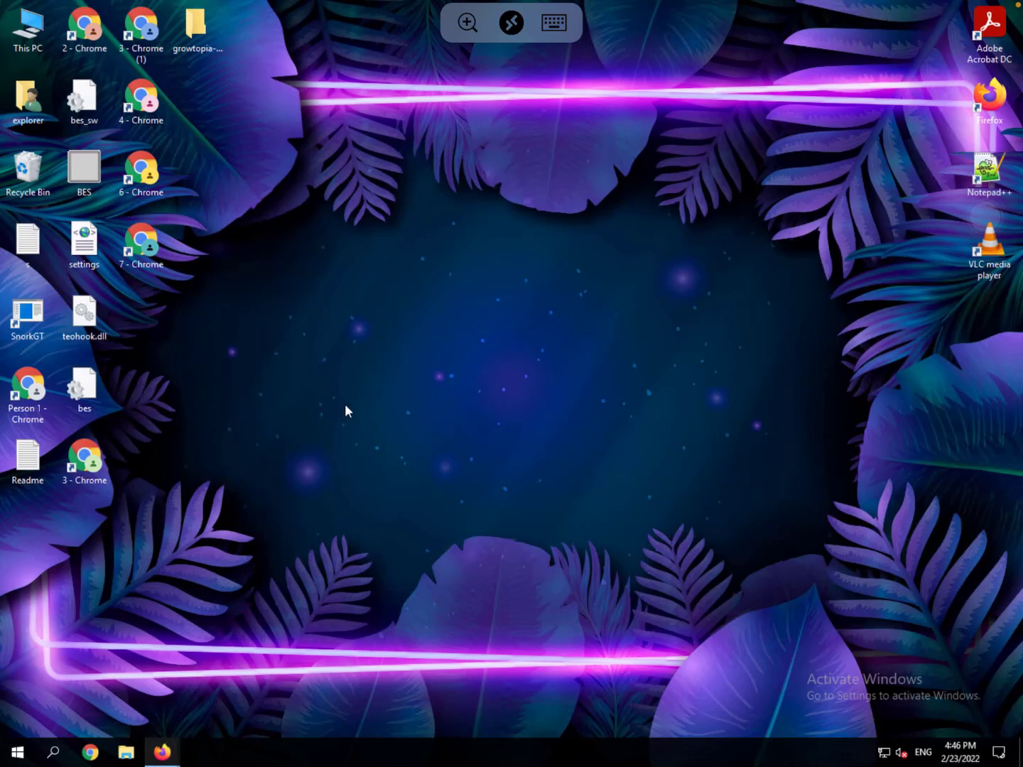
mouse_move(320, 449)
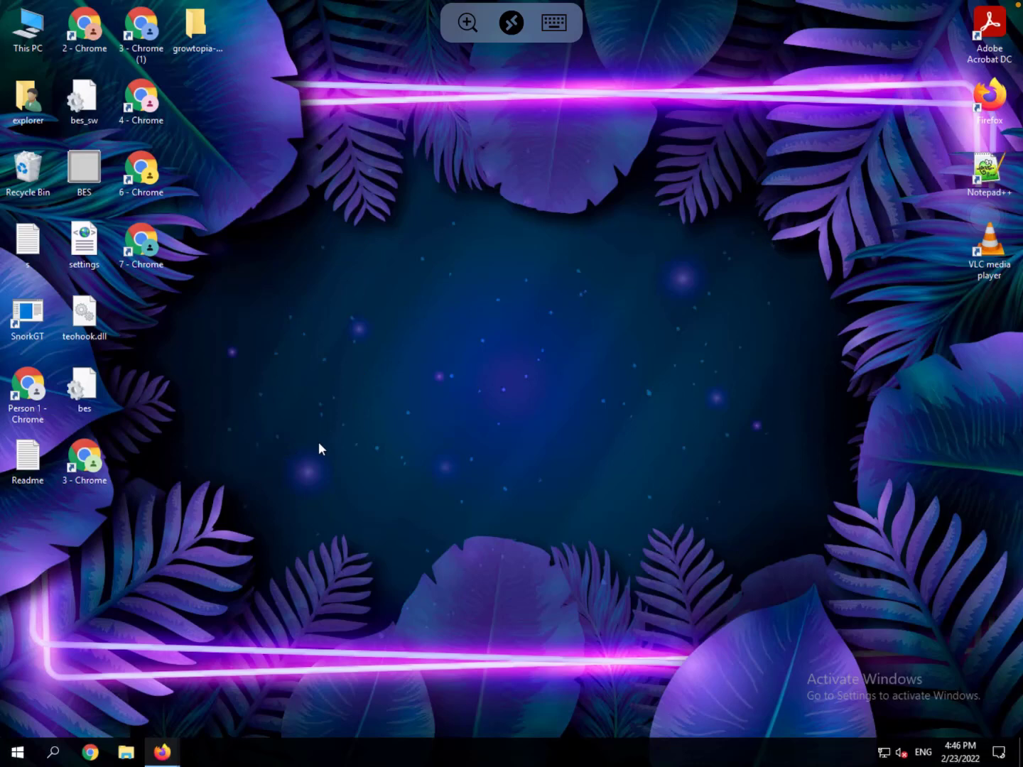
mouse_move(119, 746)
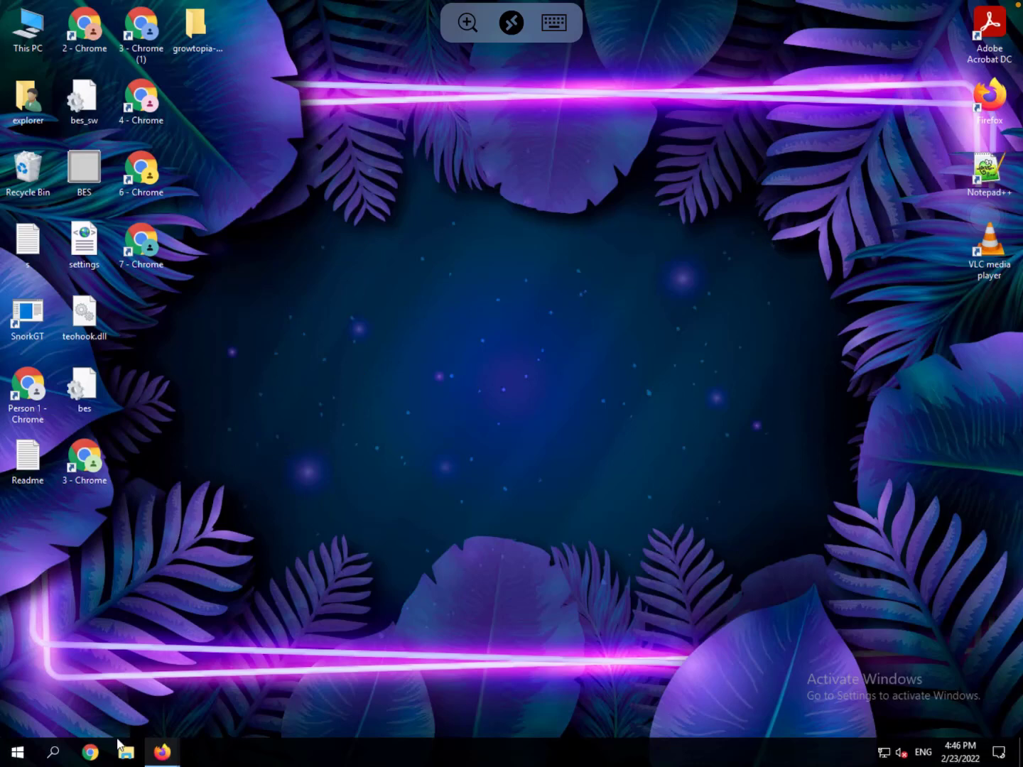
mouse_move(125, 751)
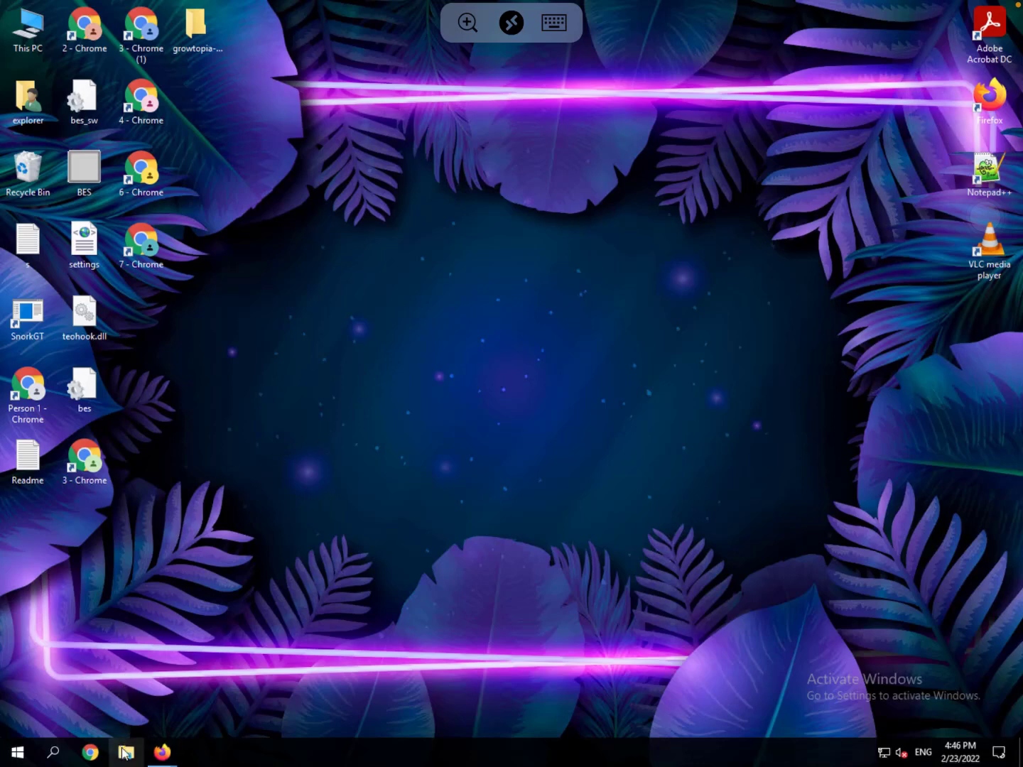
- Browse Local Disk (C:) in the remote PC's File Explorer
click(125, 753)
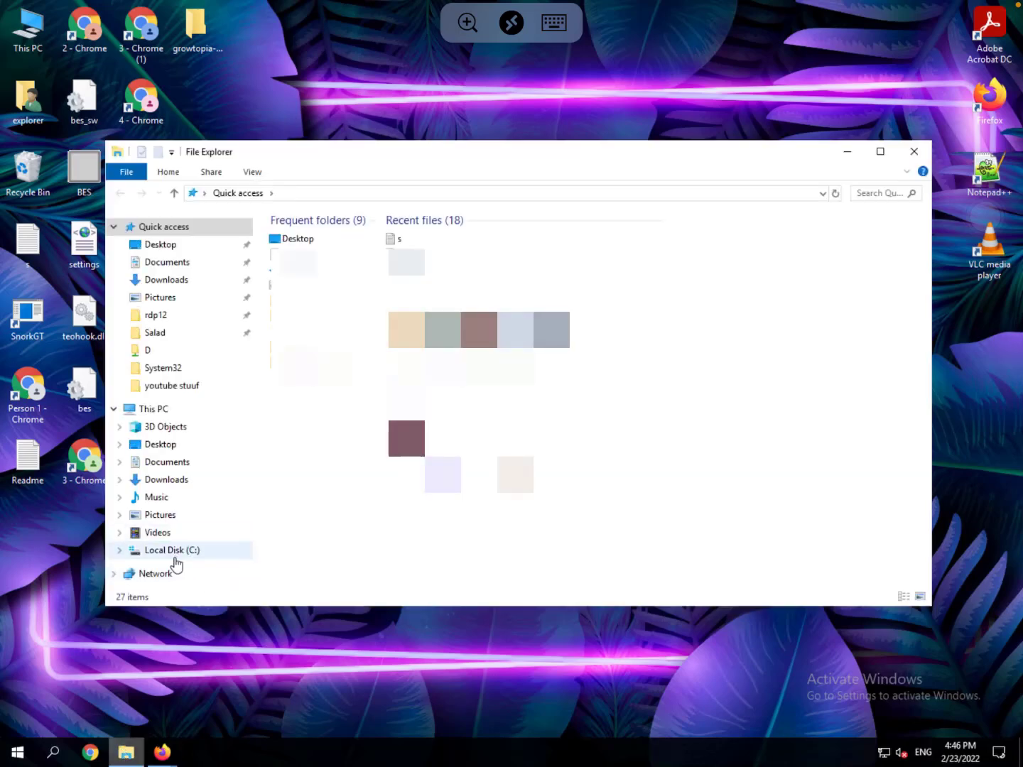
click(171, 550)
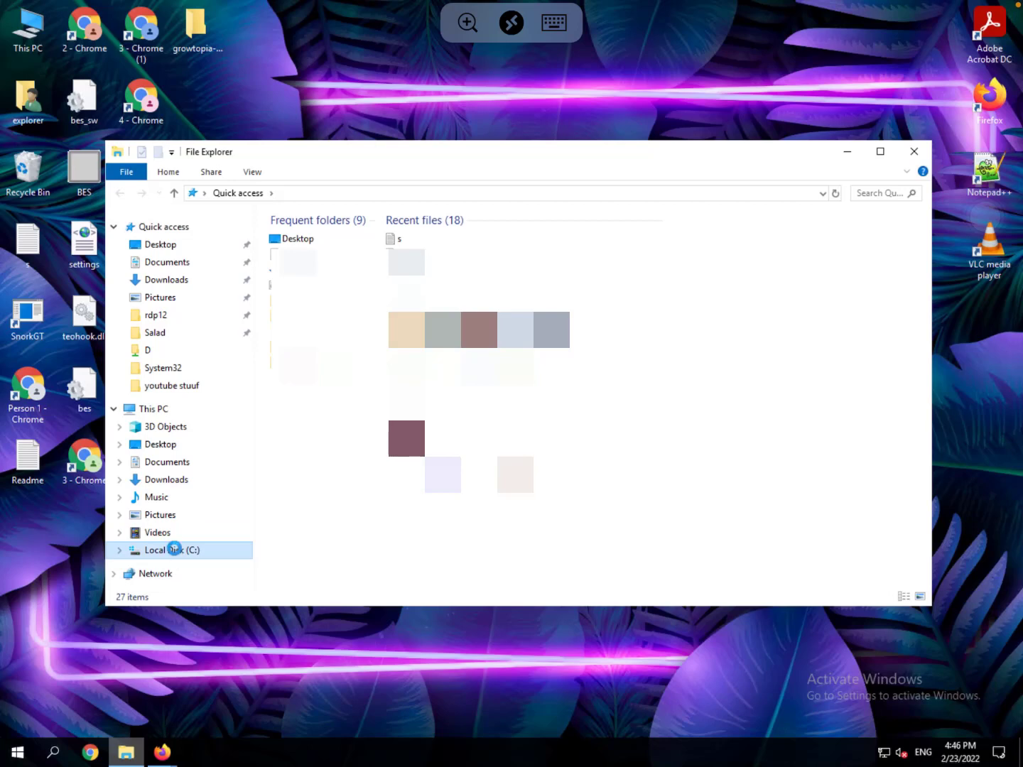
click(170, 550)
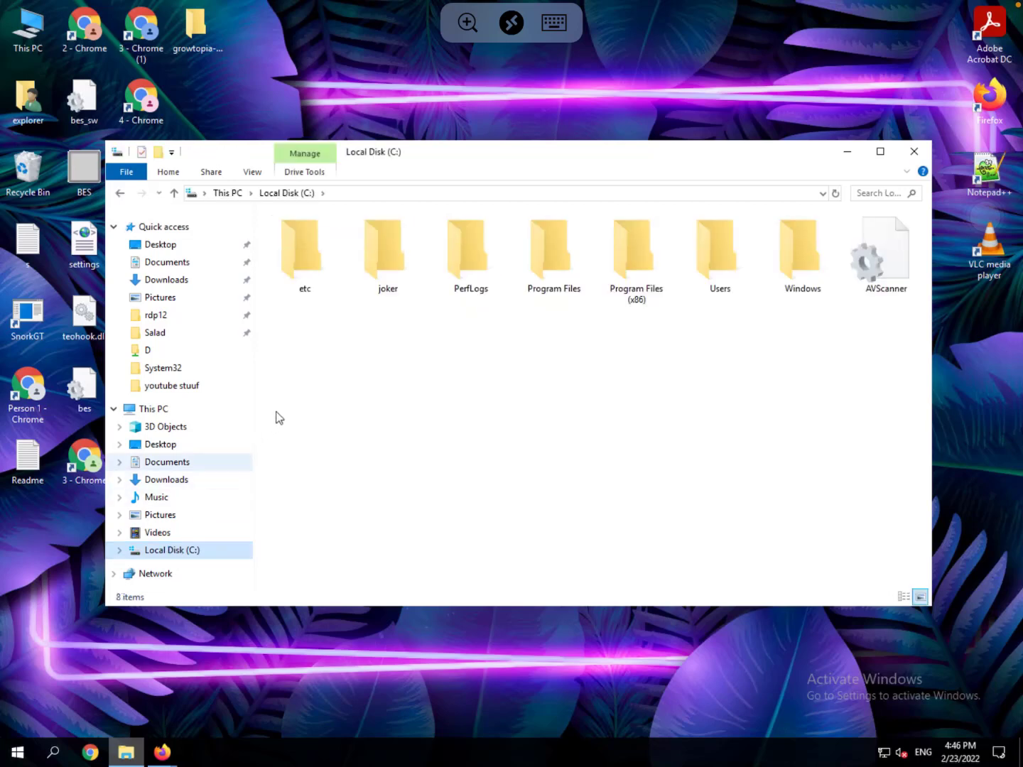